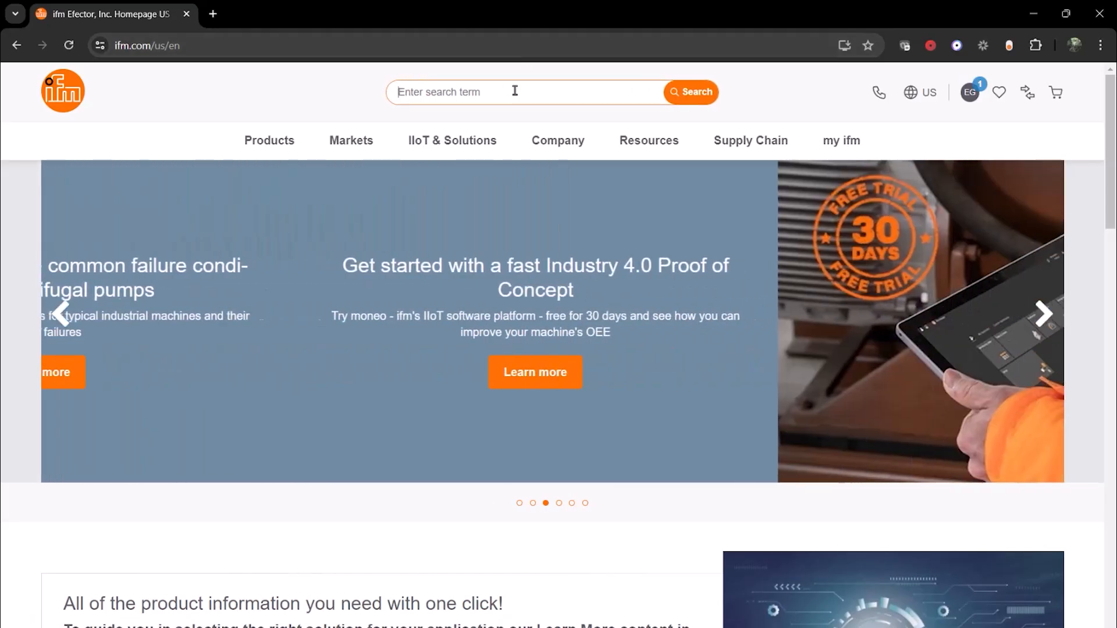
# Step: Search ifm for CR1140 and show its product page's Downloads tab
pyautogui.write('CR1140')
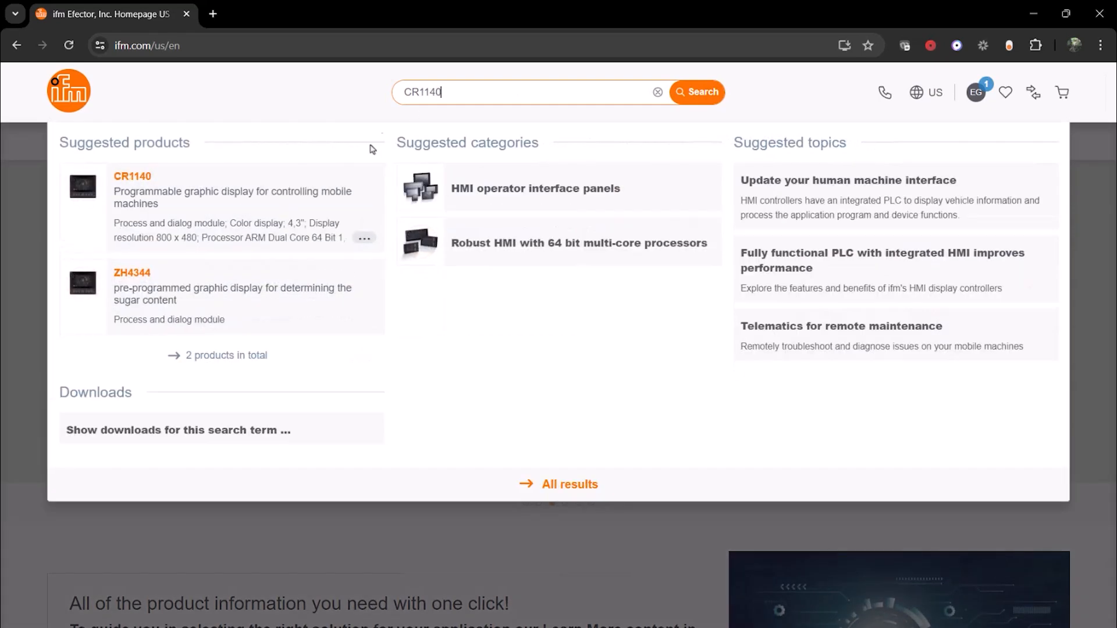
pyautogui.click(133, 175)
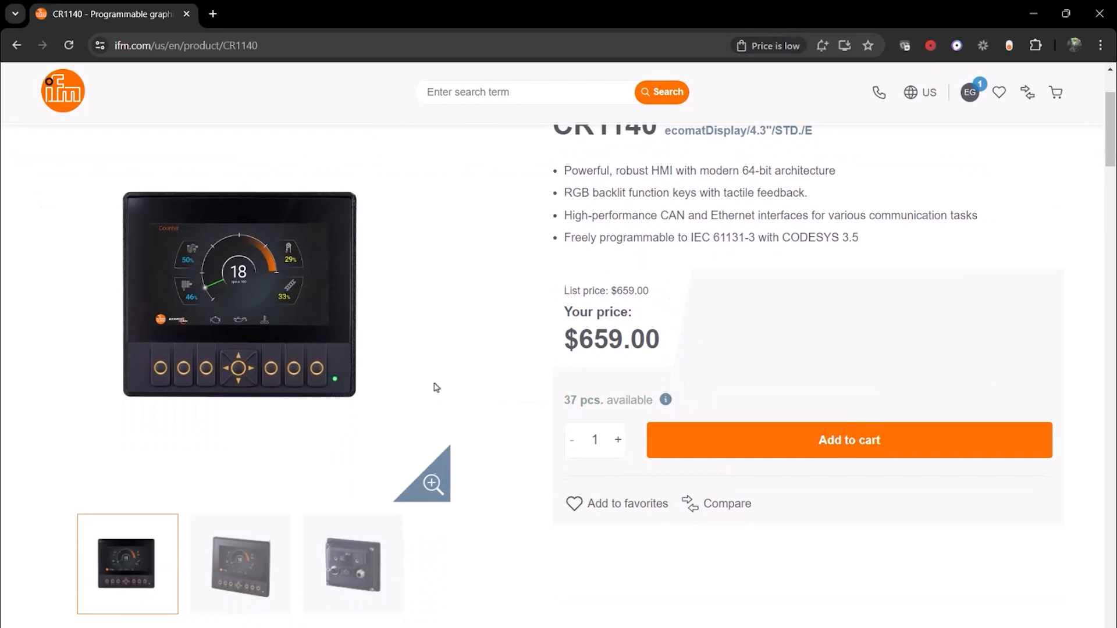
pyautogui.click(489, 506)
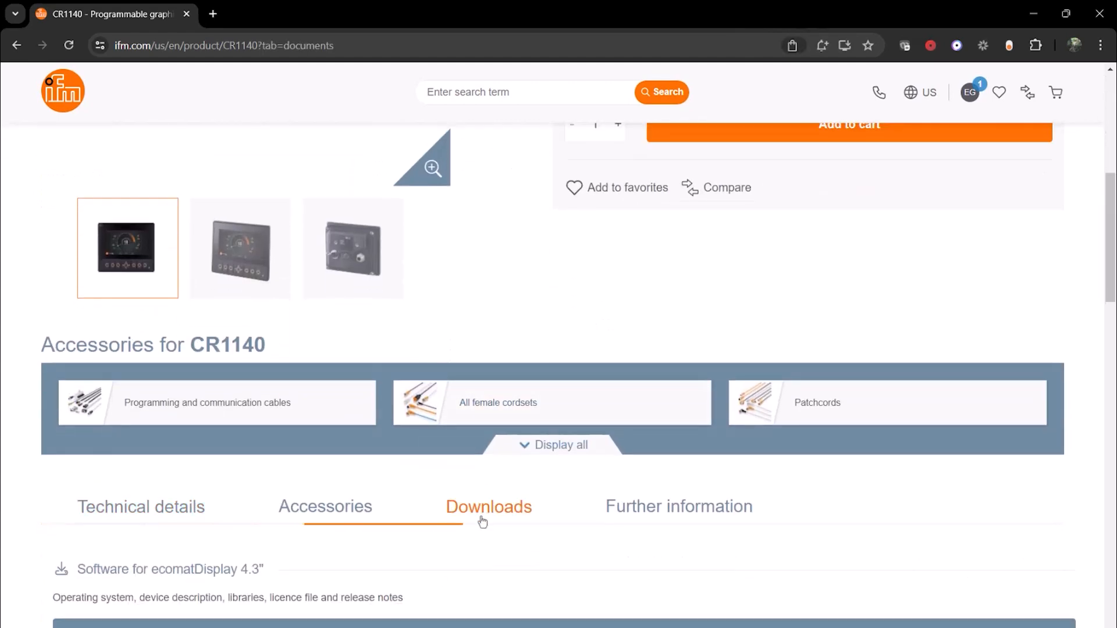
# Step: Download CODESYS Installer v2.2.2, accepting the general terms and privacy policy, and view the download
pyautogui.scroll(-3)
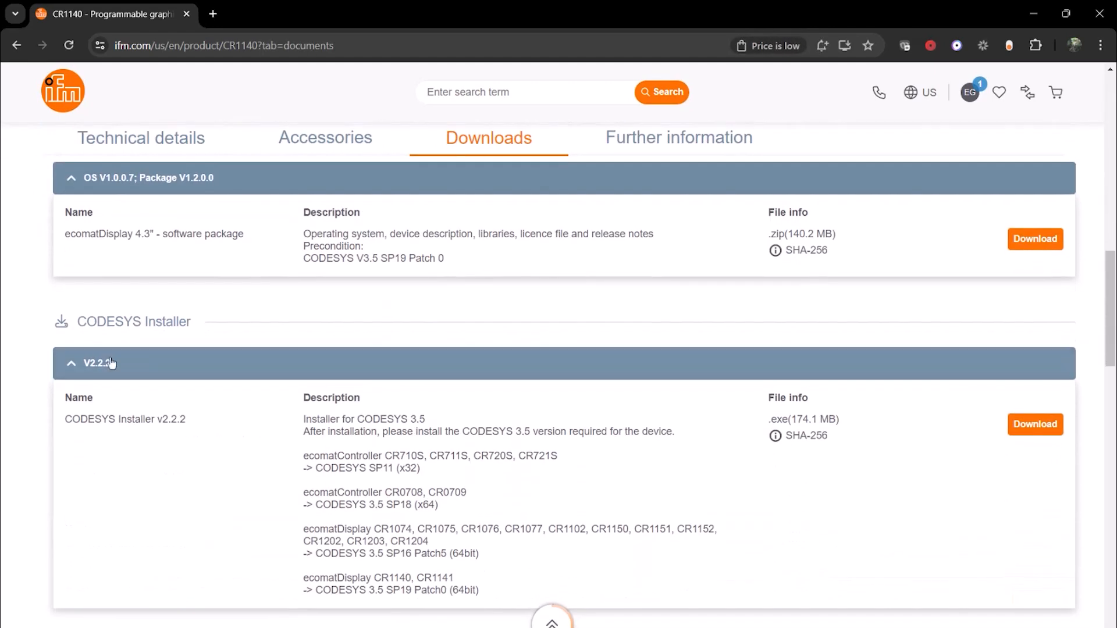
pyautogui.moveTo(460, 602)
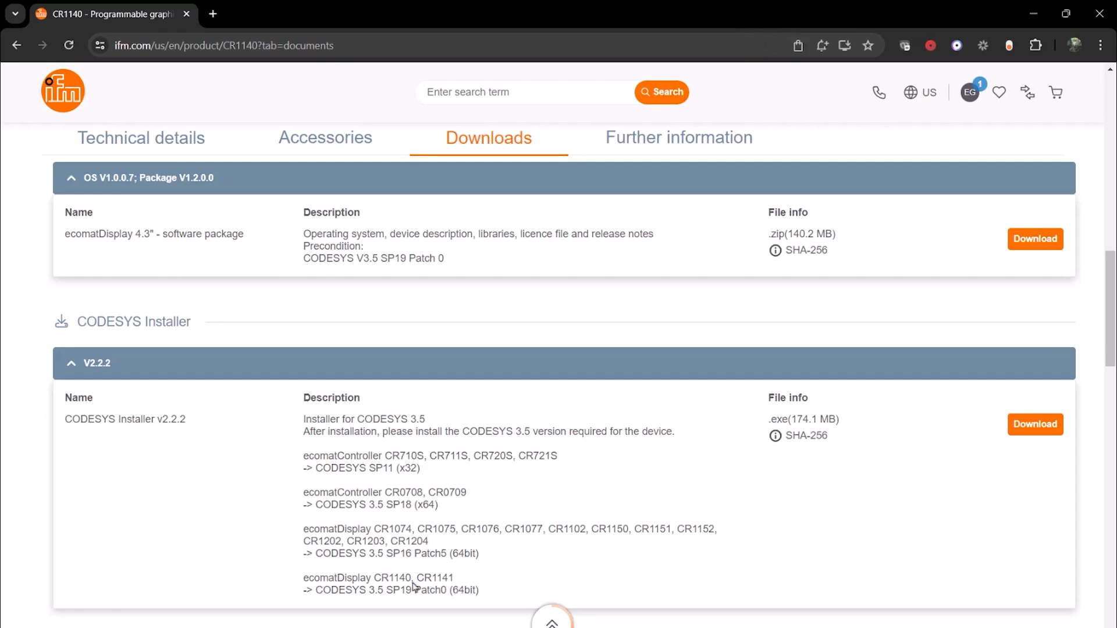
pyautogui.moveTo(391, 594)
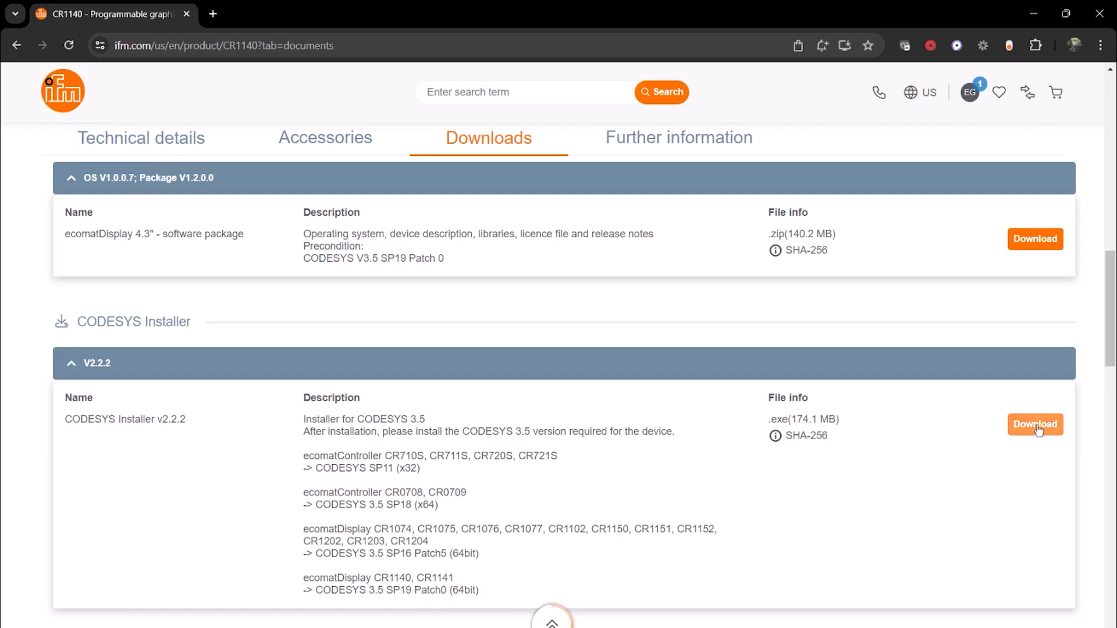
pyautogui.click(1035, 424)
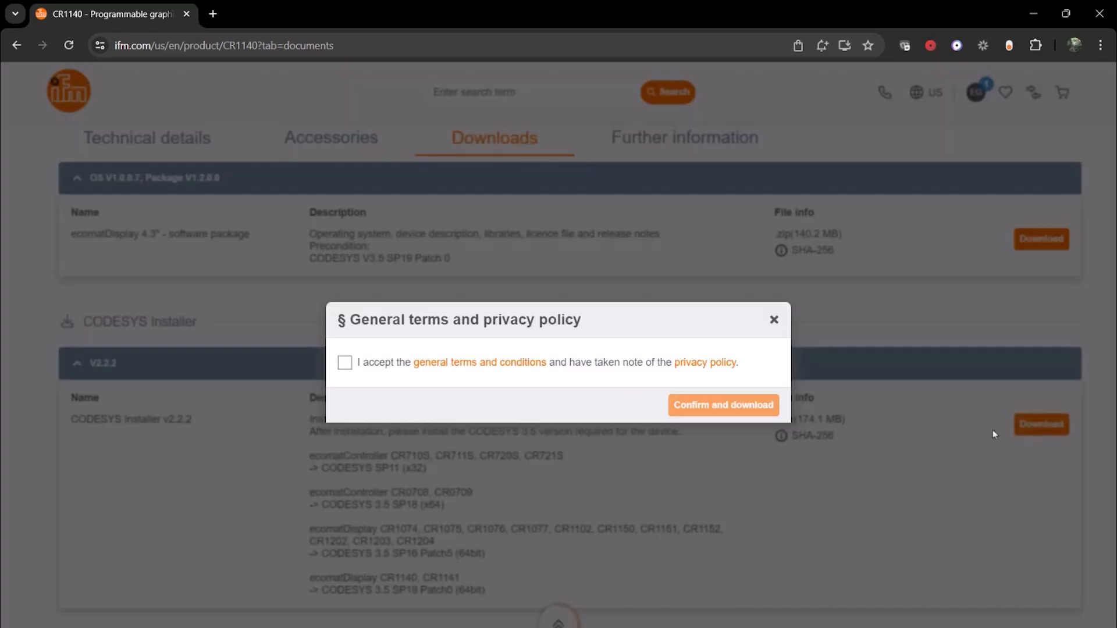
pyautogui.click(343, 363)
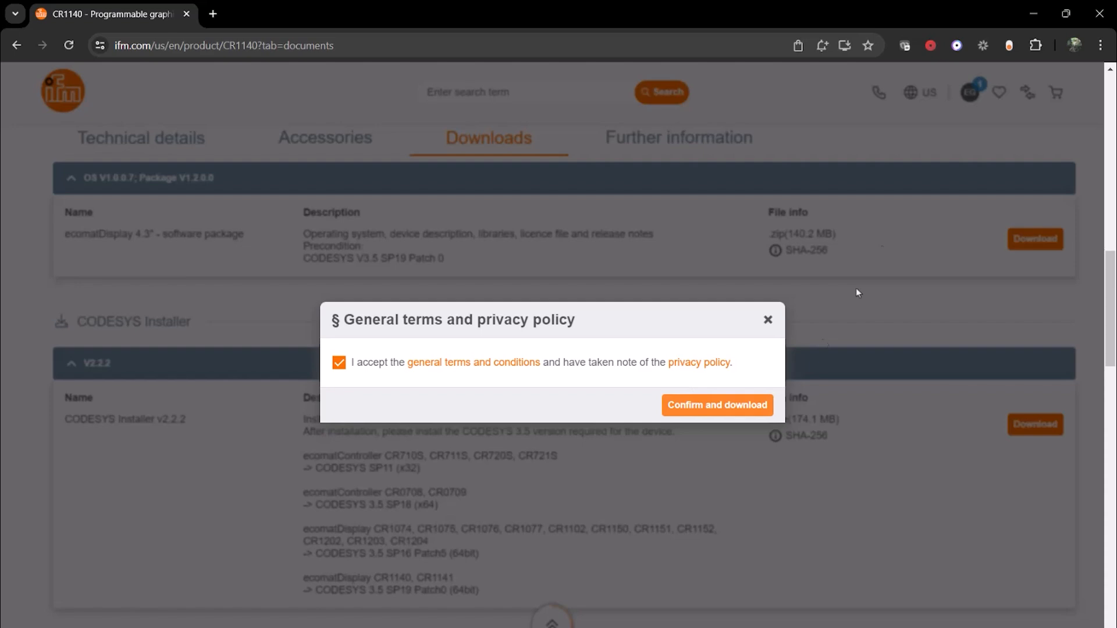
pyautogui.moveTo(696, 419)
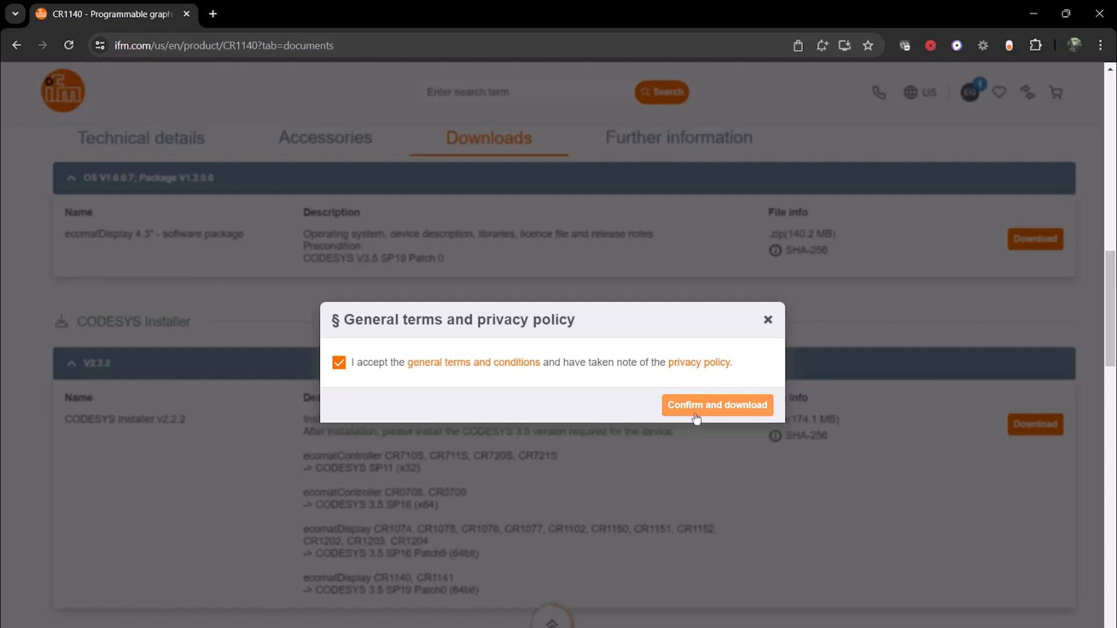
pyautogui.click(716, 405)
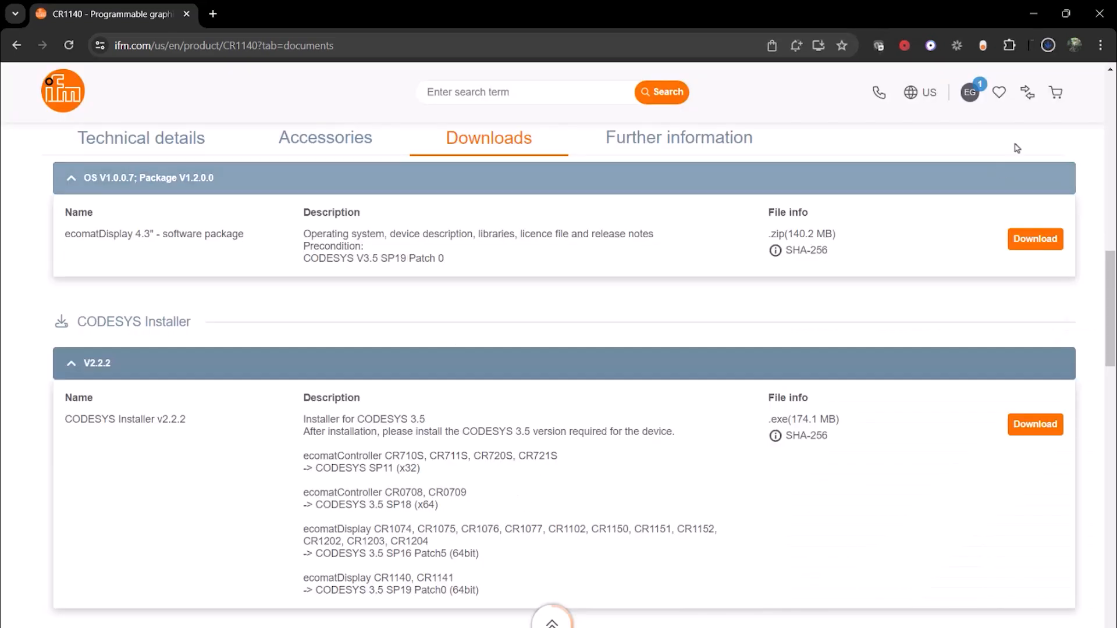
pyautogui.moveTo(1031, 78)
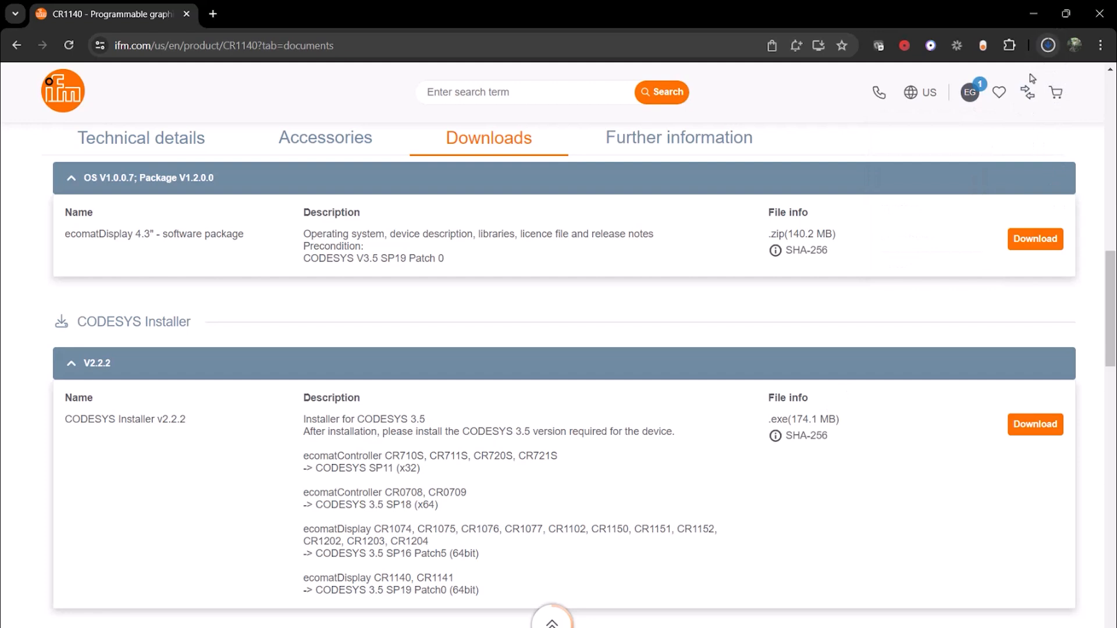
pyautogui.moveTo(861, 496)
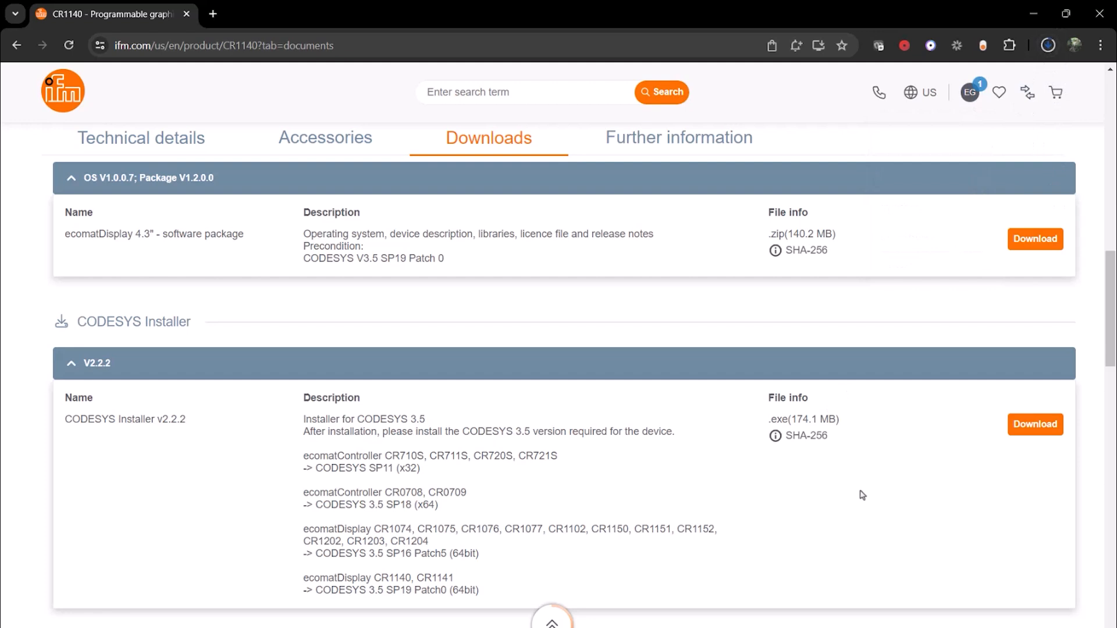
pyautogui.moveTo(344, 85)
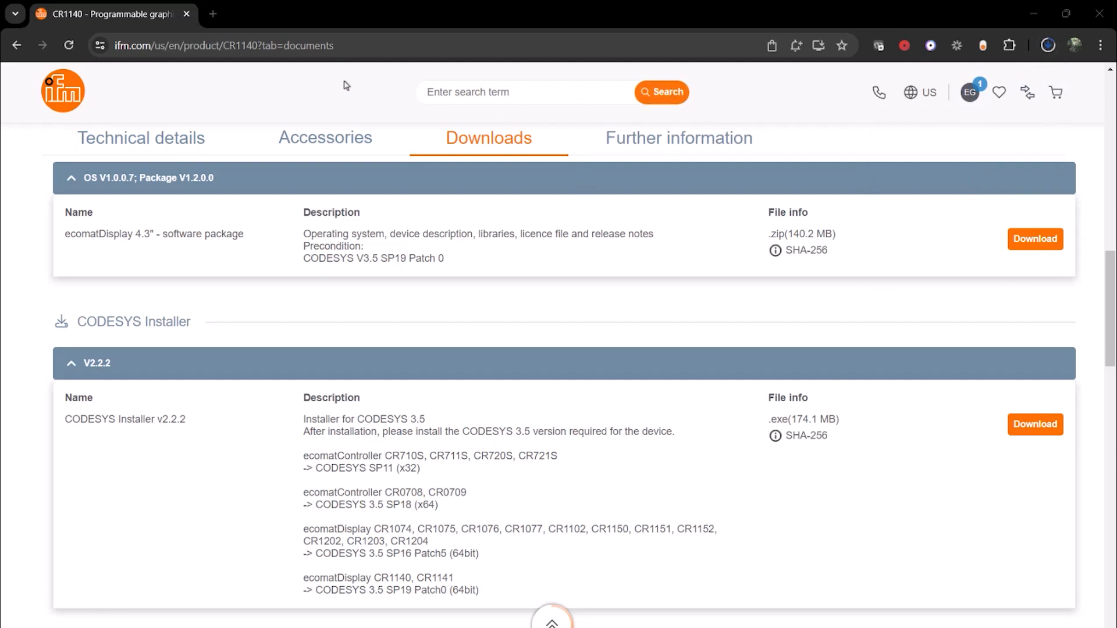
pyautogui.click(1035, 239)
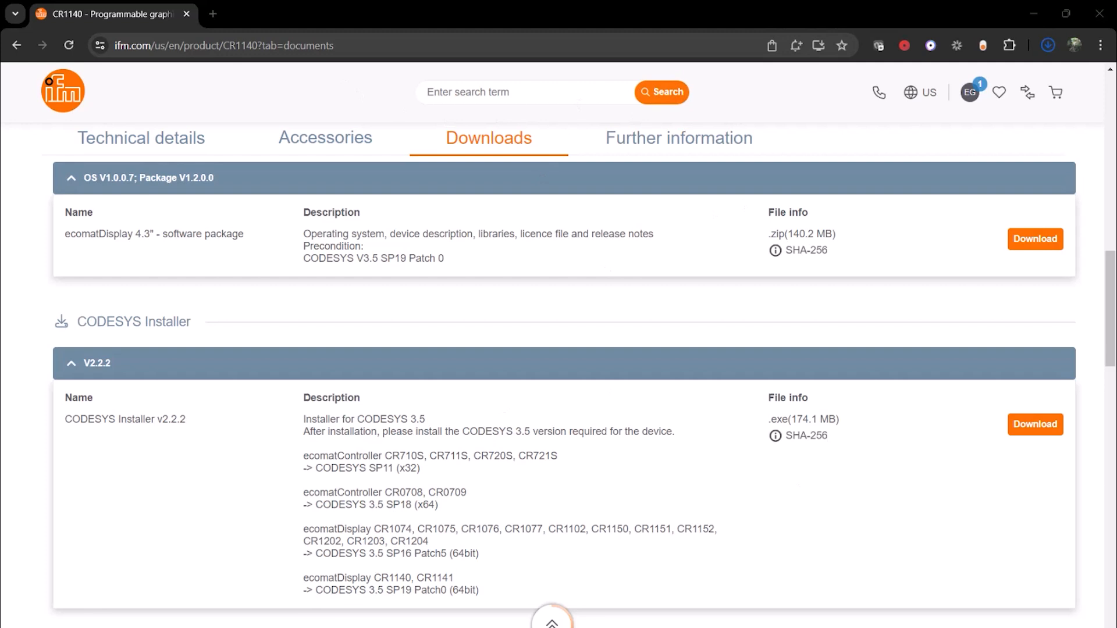
pyautogui.moveTo(527, 367)
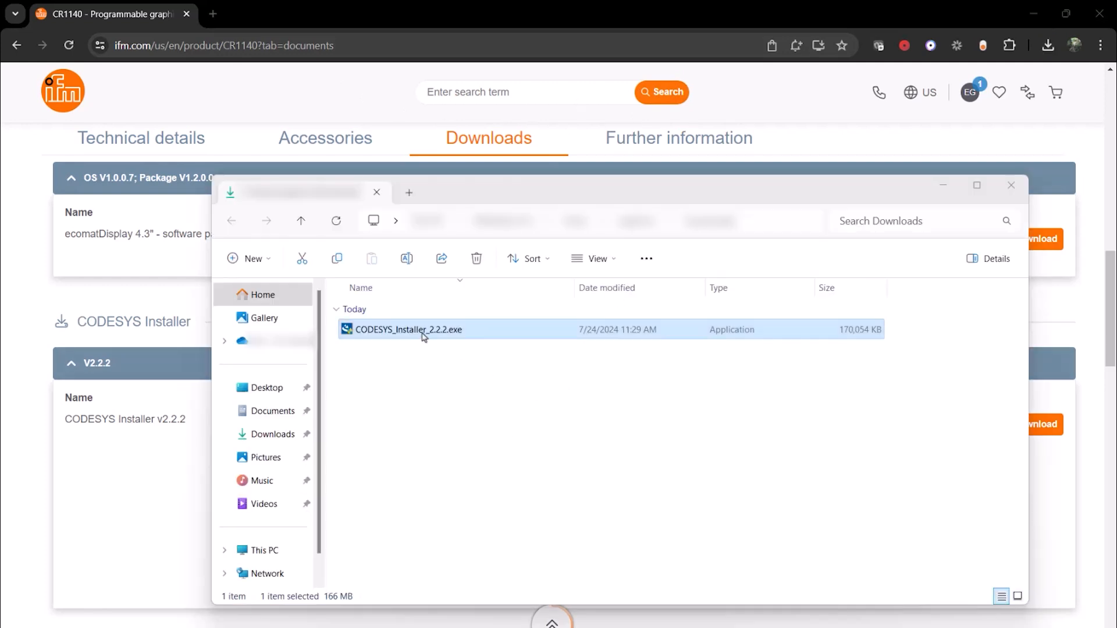
# Step: Run the downloaded CODESYS Installer setup with administrator rights
pyautogui.rightClick(407, 329)
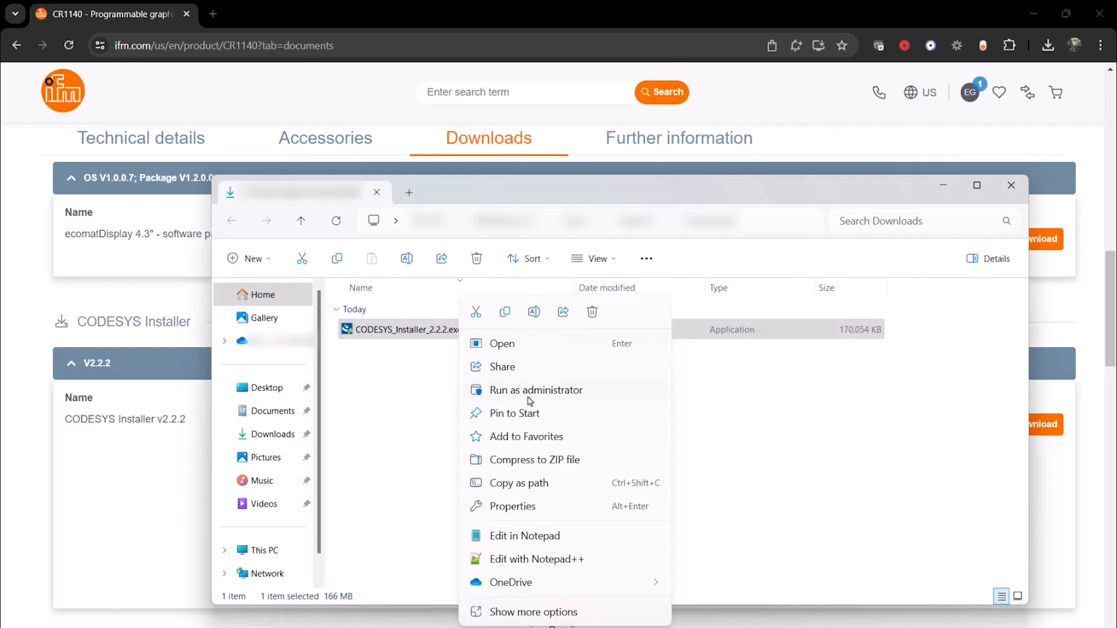
pyautogui.click(535, 390)
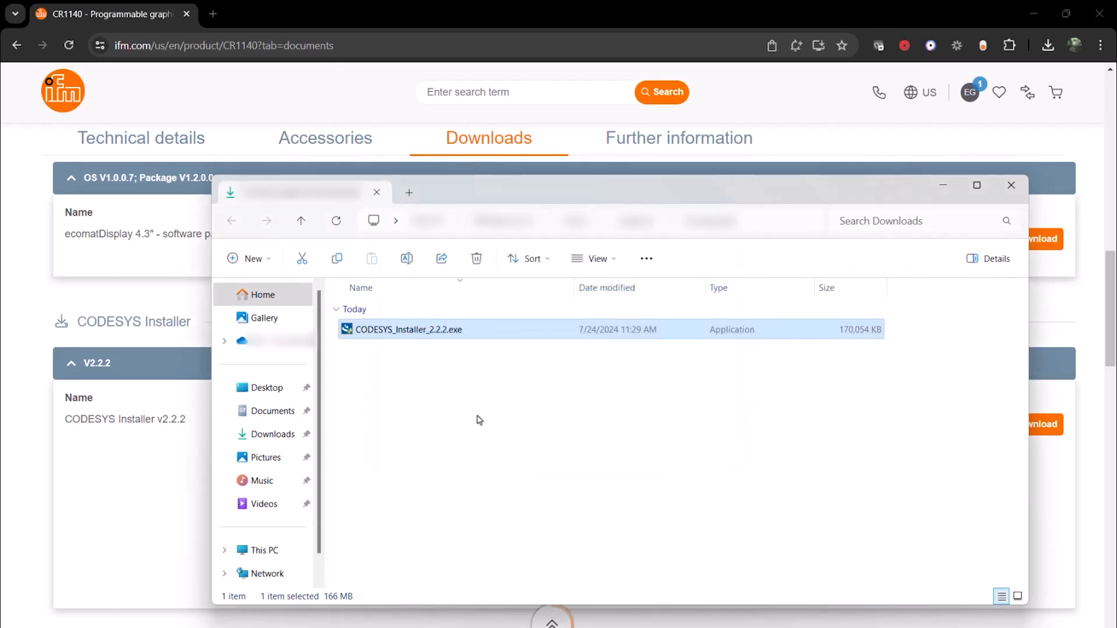
pyautogui.doubleClick(405, 329)
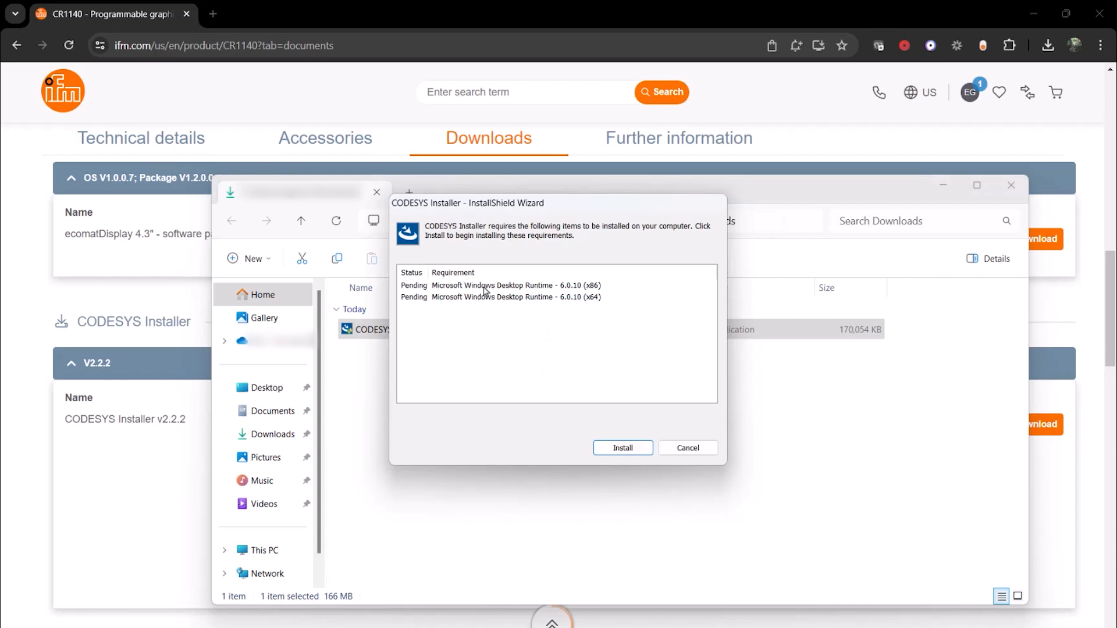
pyautogui.moveTo(592, 462)
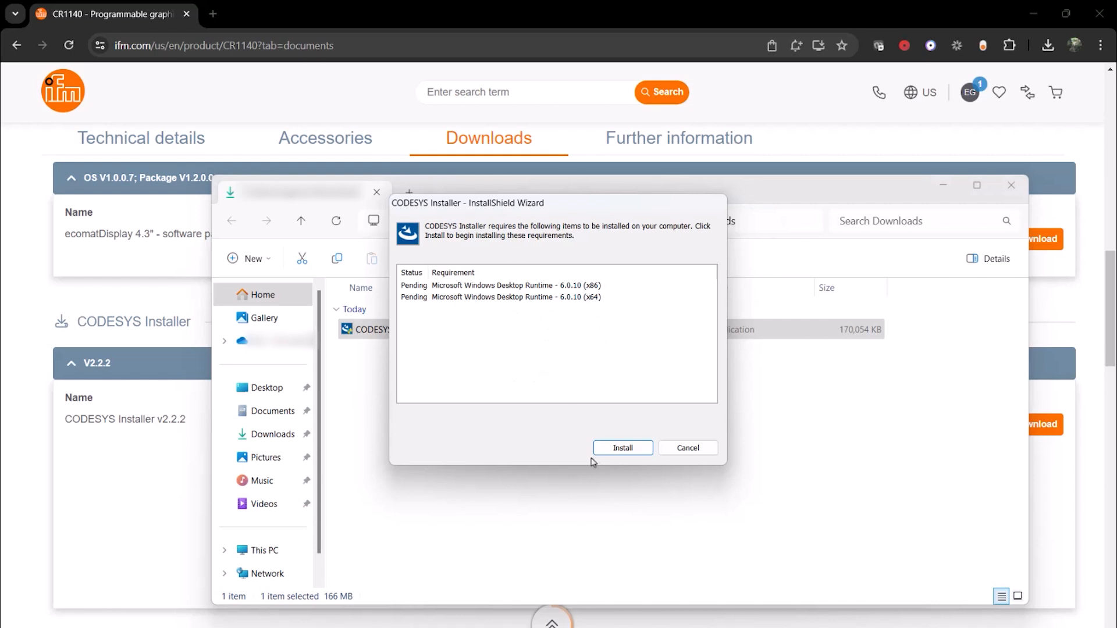
# Step: Install the Windows desktop runtimes, accept the license, and finish setup launching CODESYS Installer
pyautogui.click(622, 448)
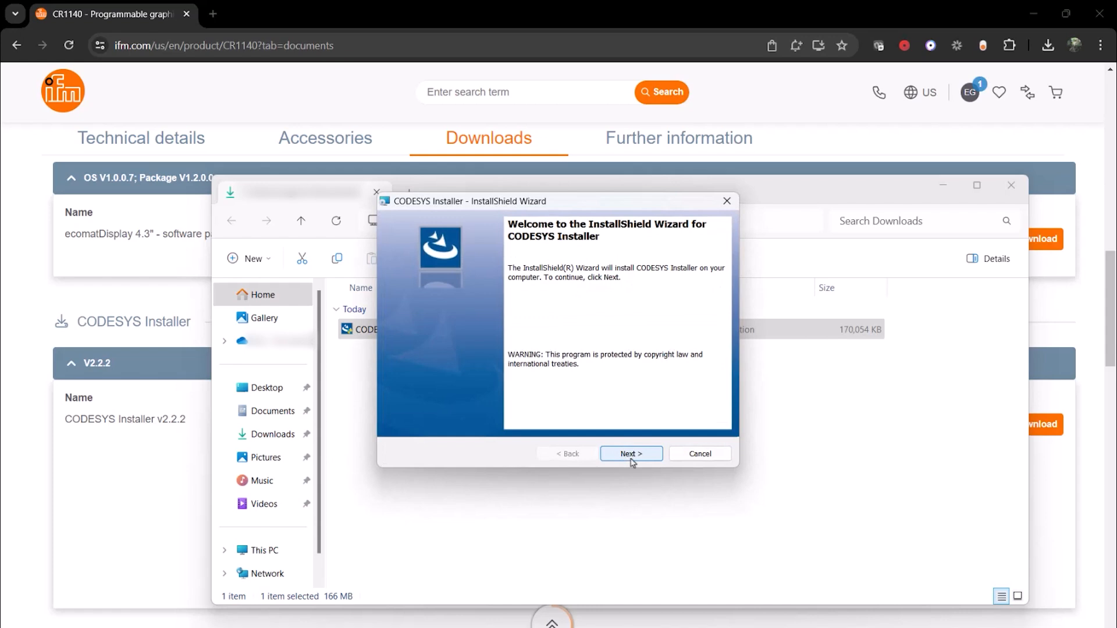
pyautogui.click(630, 454)
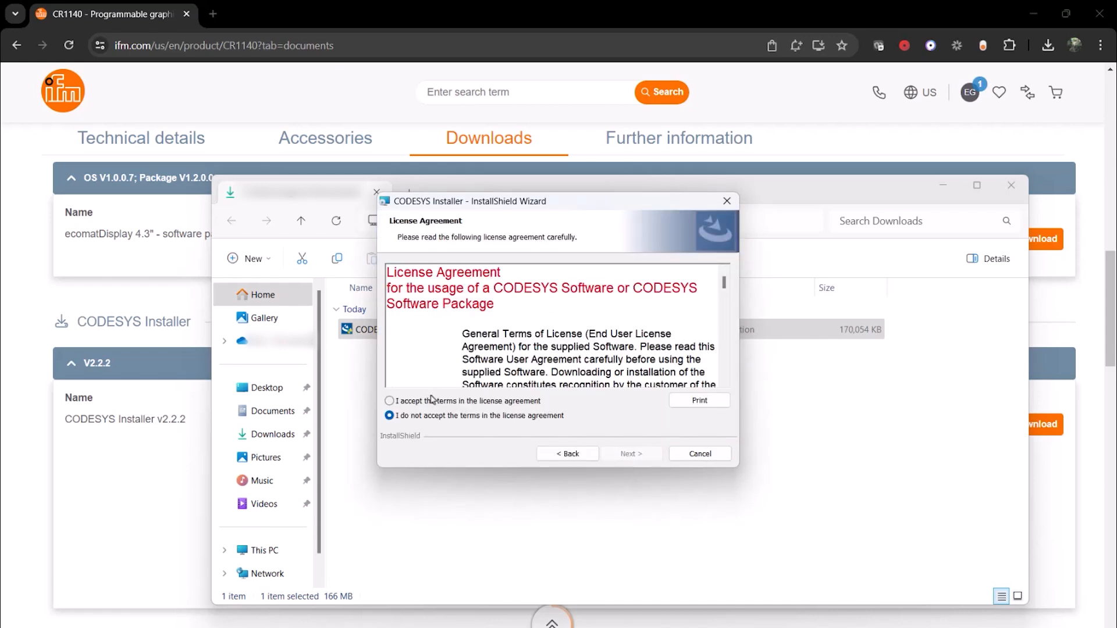
pyautogui.click(629, 454)
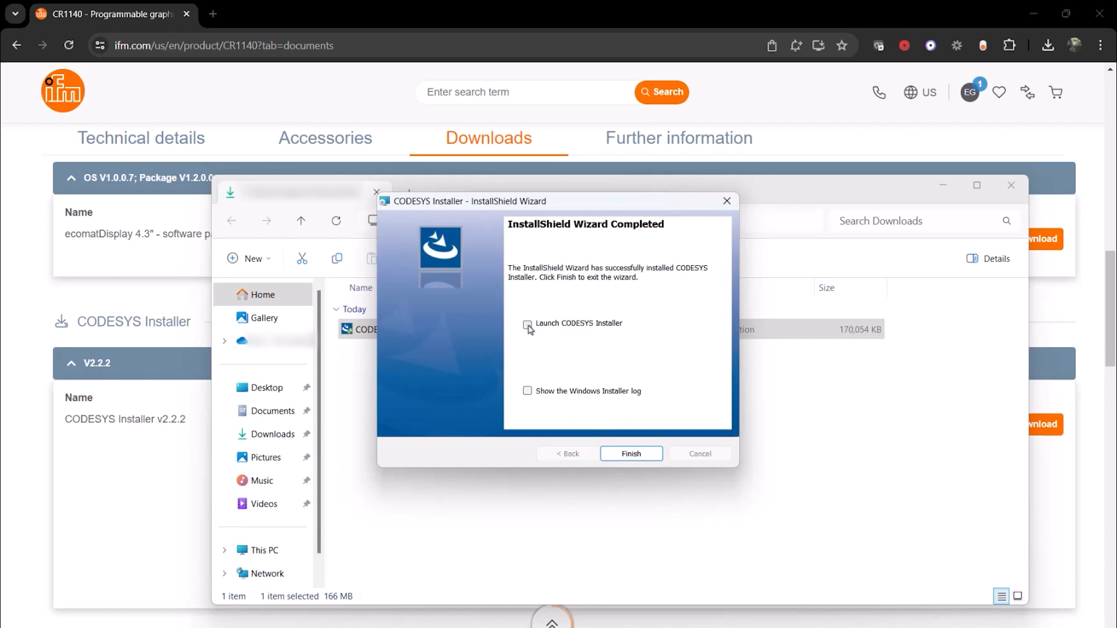
pyautogui.click(527, 323)
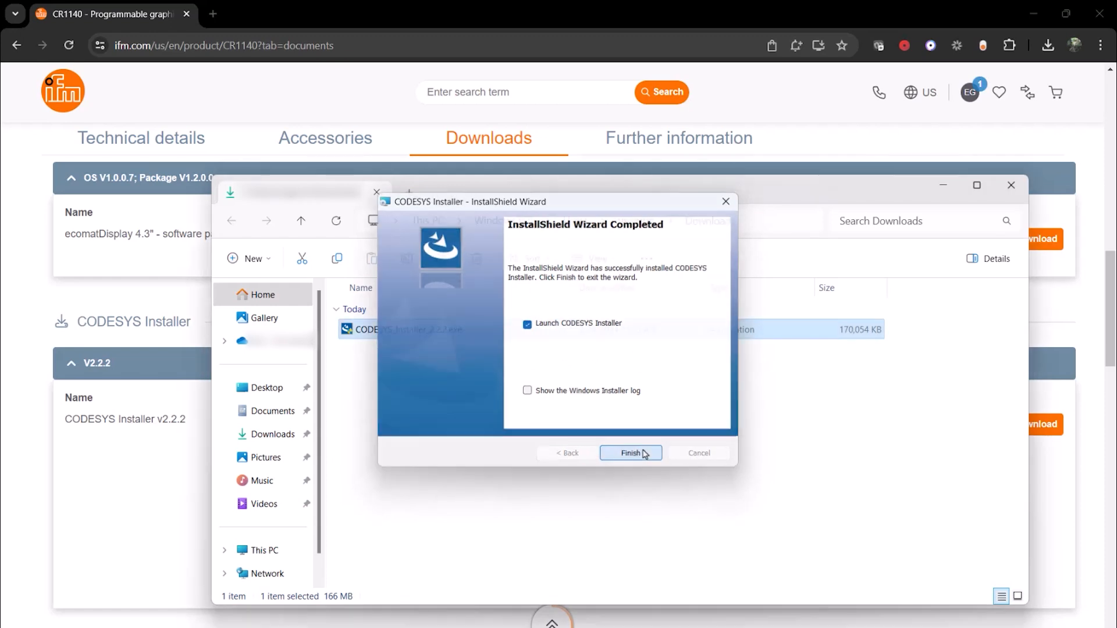
pyautogui.click(630, 453)
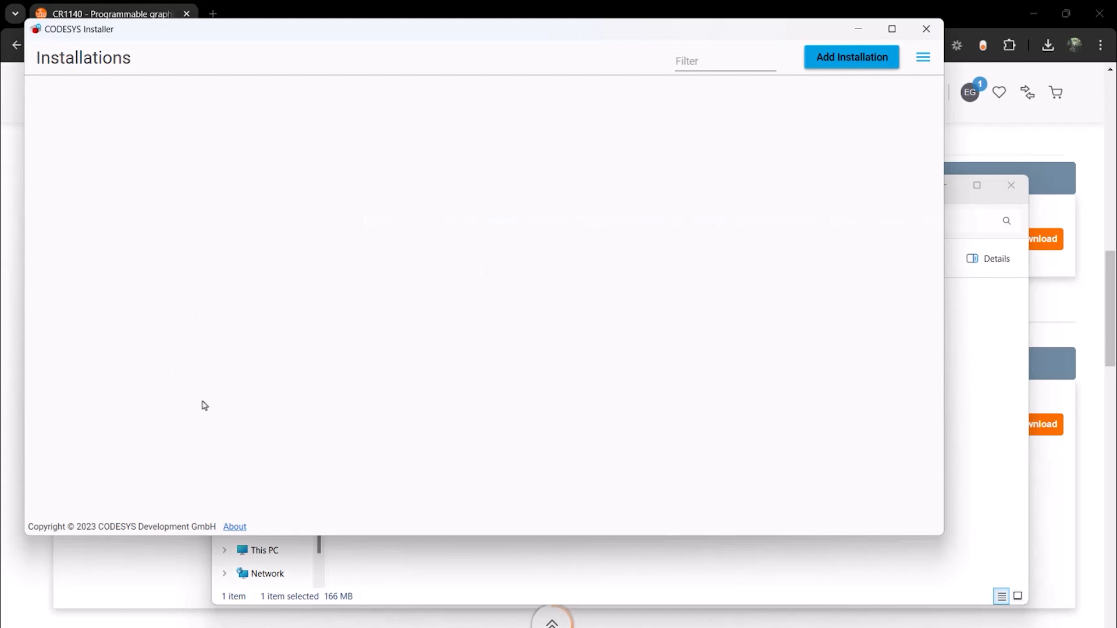
pyautogui.moveTo(270, 299)
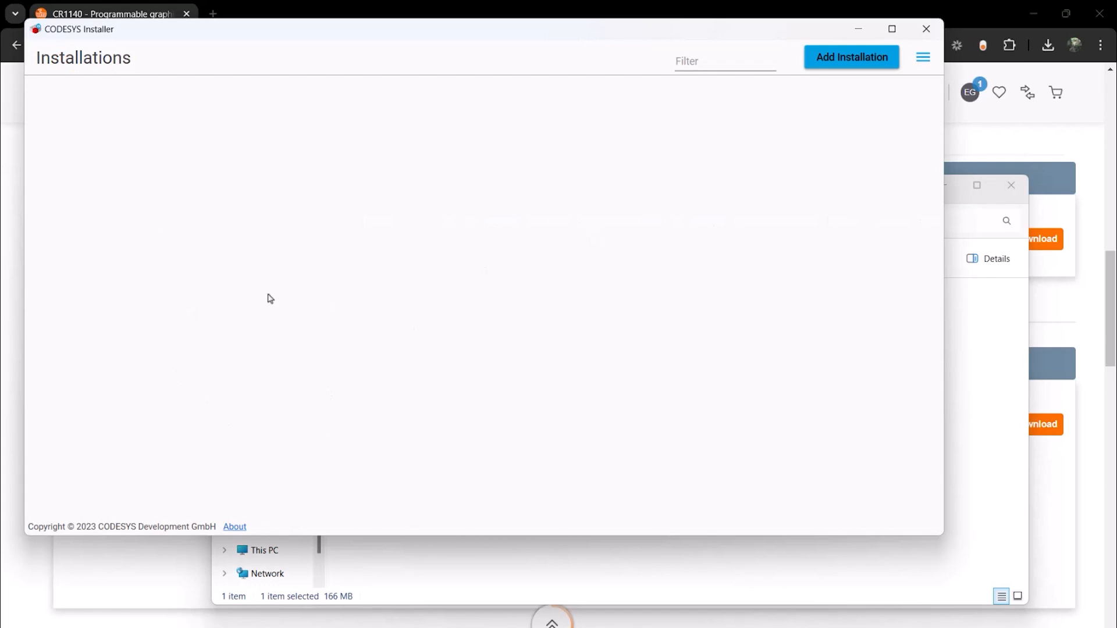
pyautogui.moveTo(228, 171)
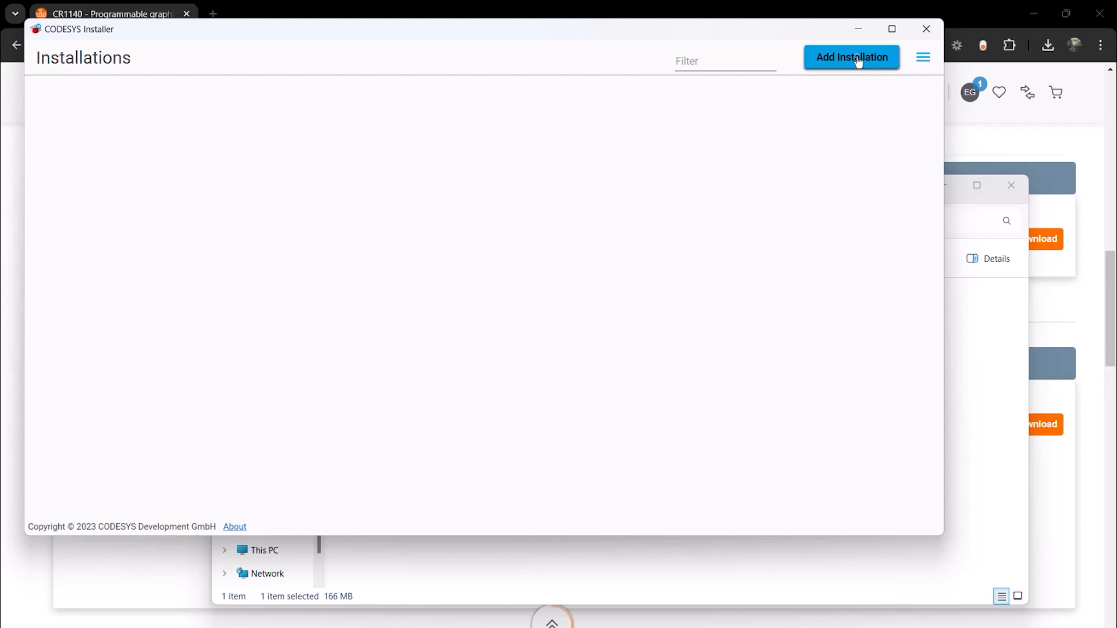
# Step: Add an installation with setup and version 'CODESYS 3.5 SP19 (64 bit)', no patches
pyautogui.click(851, 57)
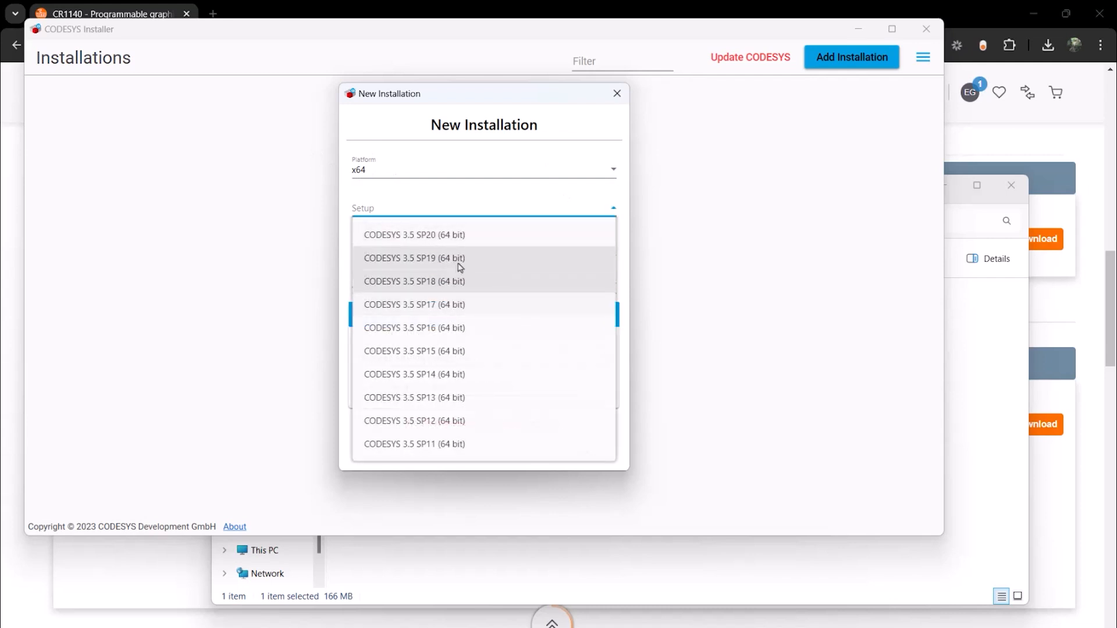
pyautogui.click(414, 257)
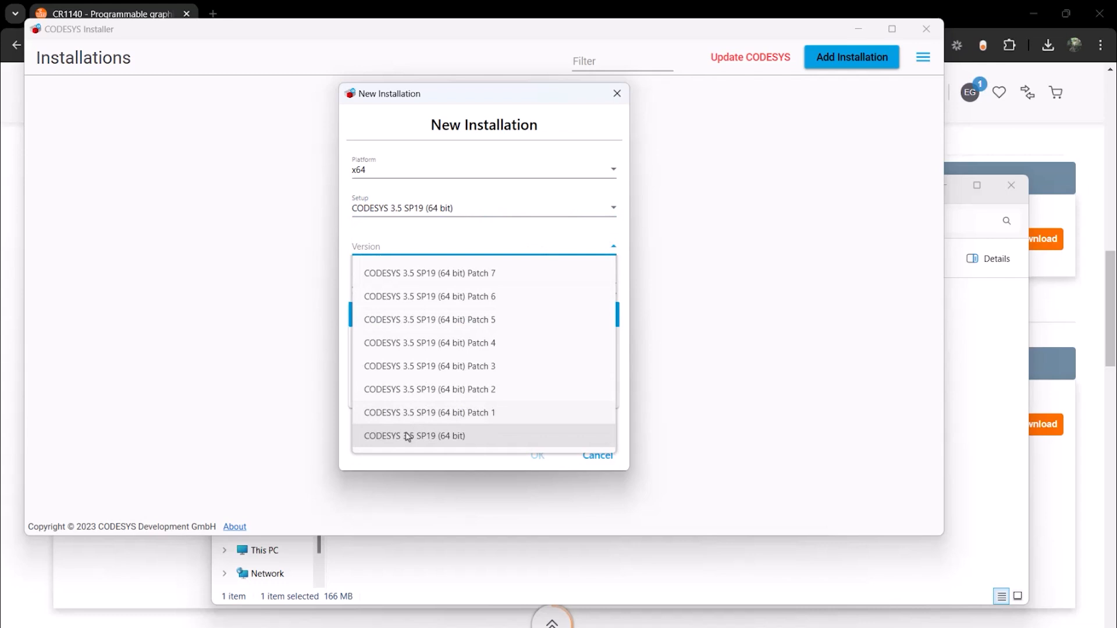
pyautogui.moveTo(451, 440)
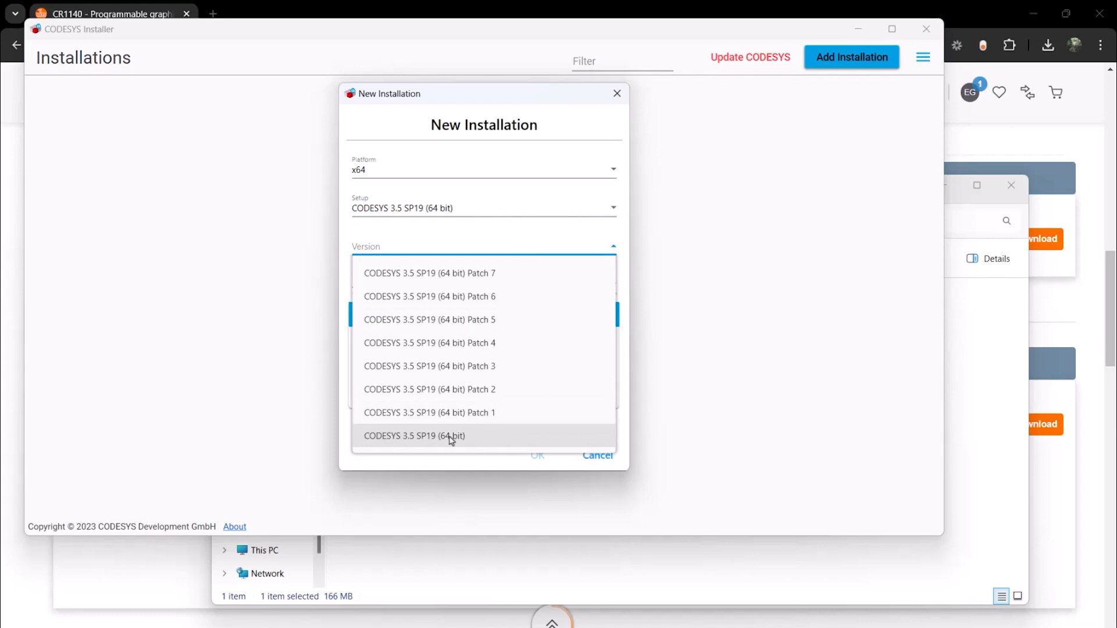
pyautogui.click(415, 436)
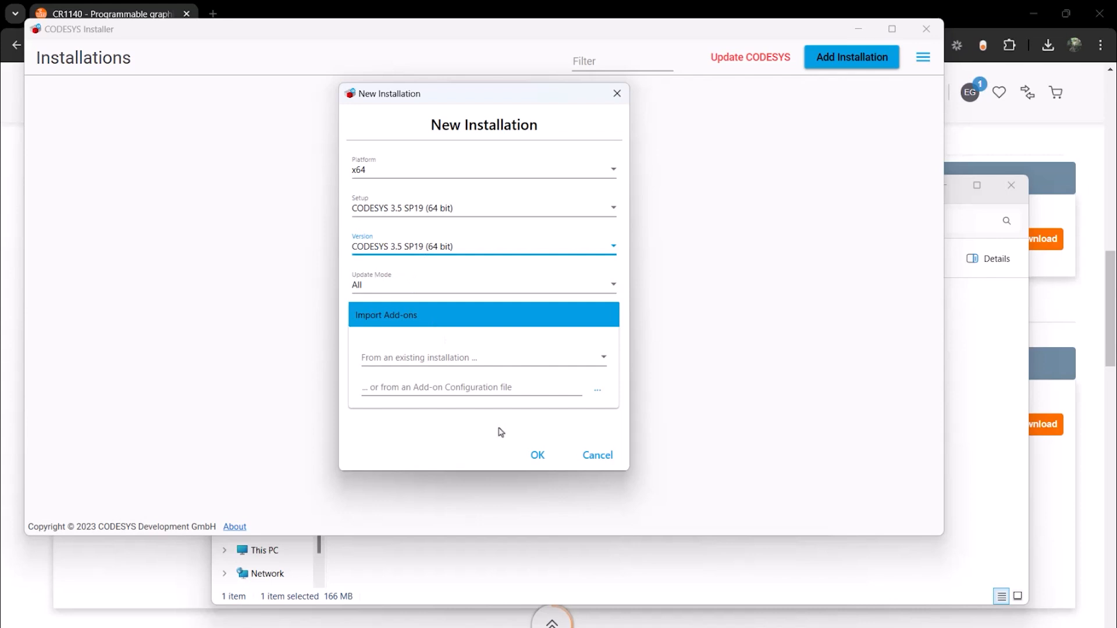
pyautogui.click(537, 455)
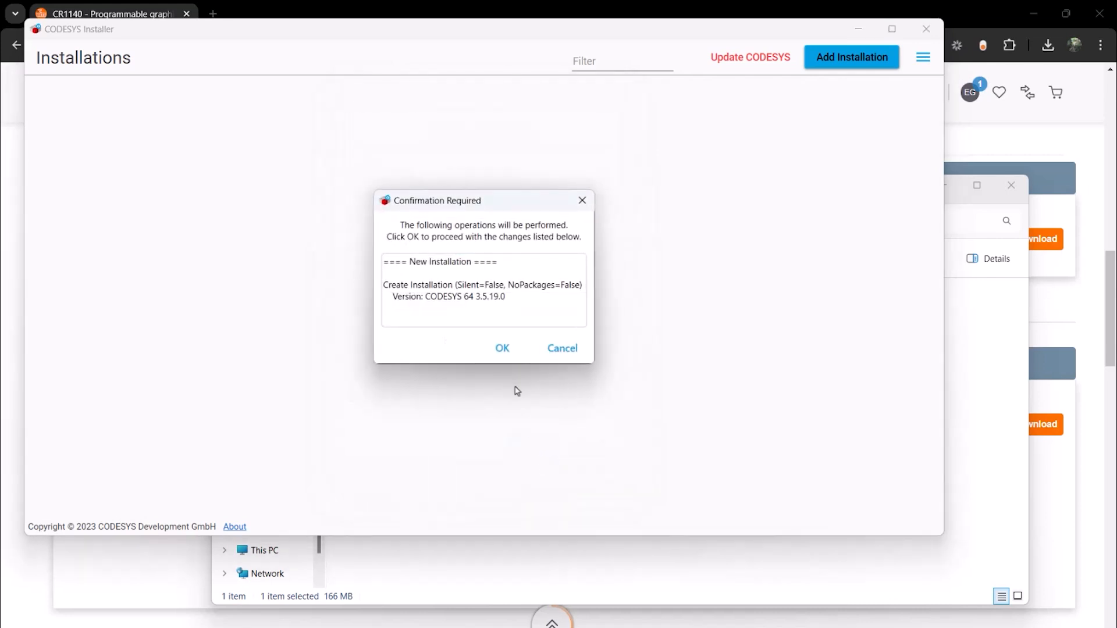
# Step: Approve the operations, install prerequisites, and accept the CODESYS 64 3.5.19.0 license
pyautogui.click(502, 349)
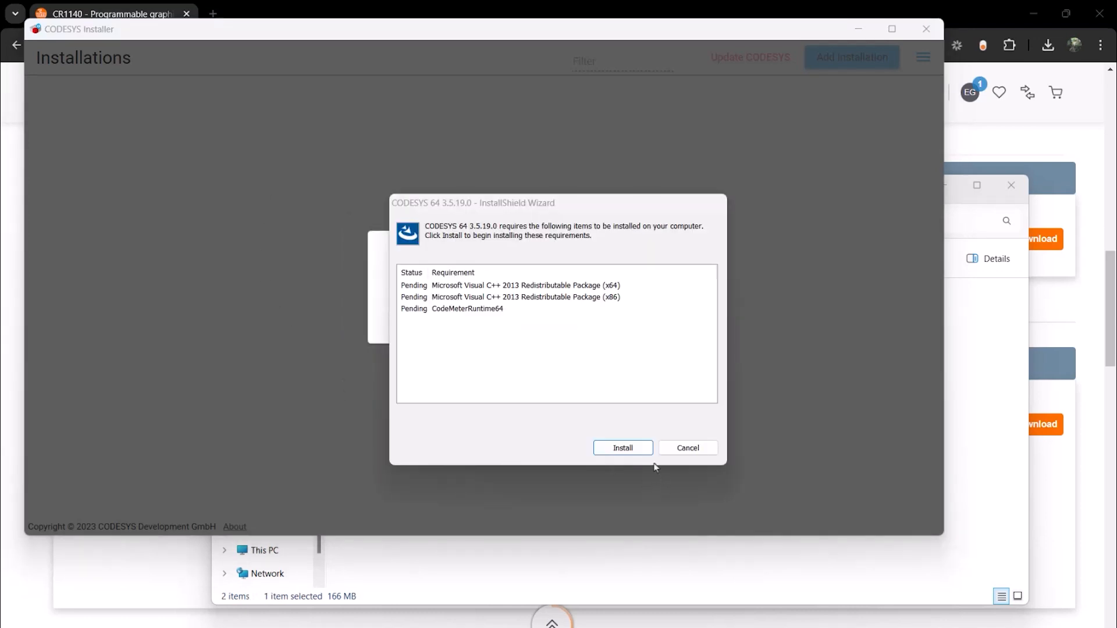
pyautogui.click(622, 447)
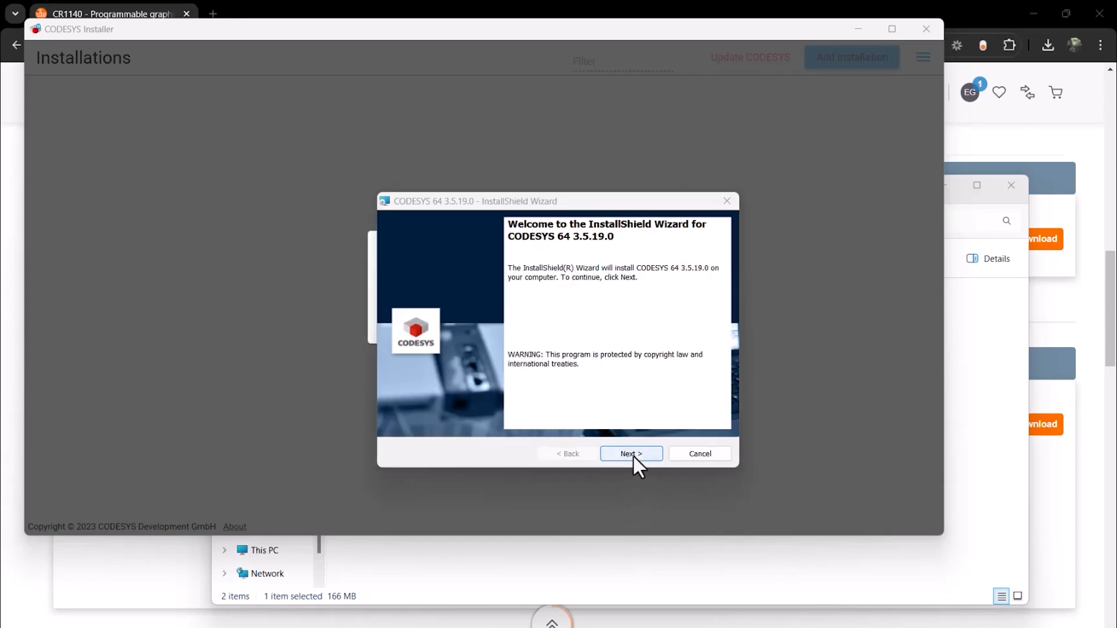
pyautogui.click(630, 454)
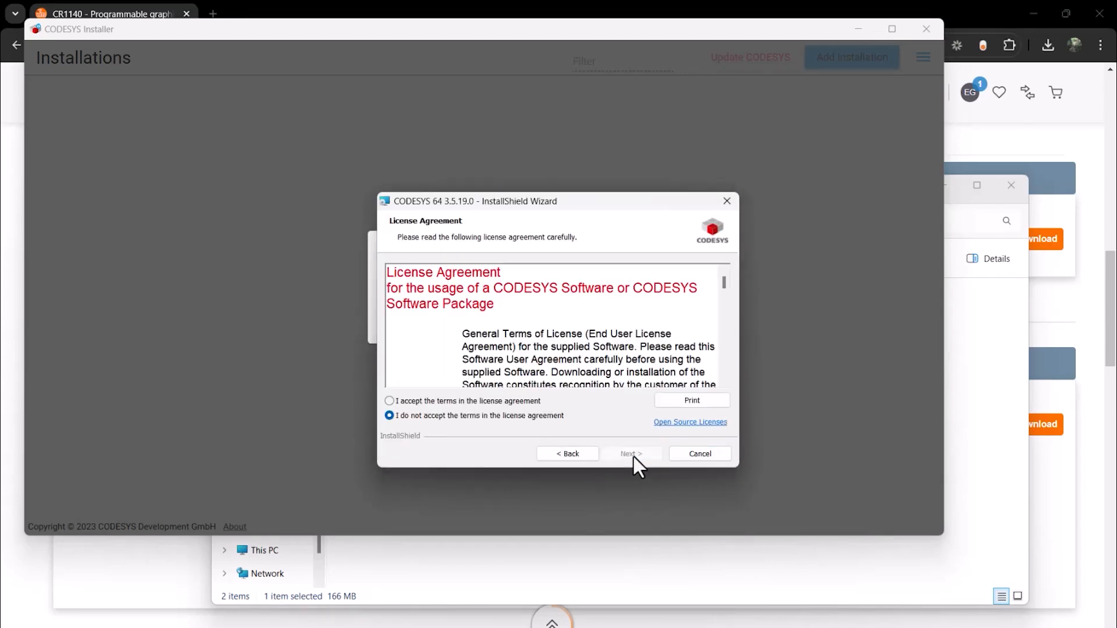
pyautogui.click(389, 400)
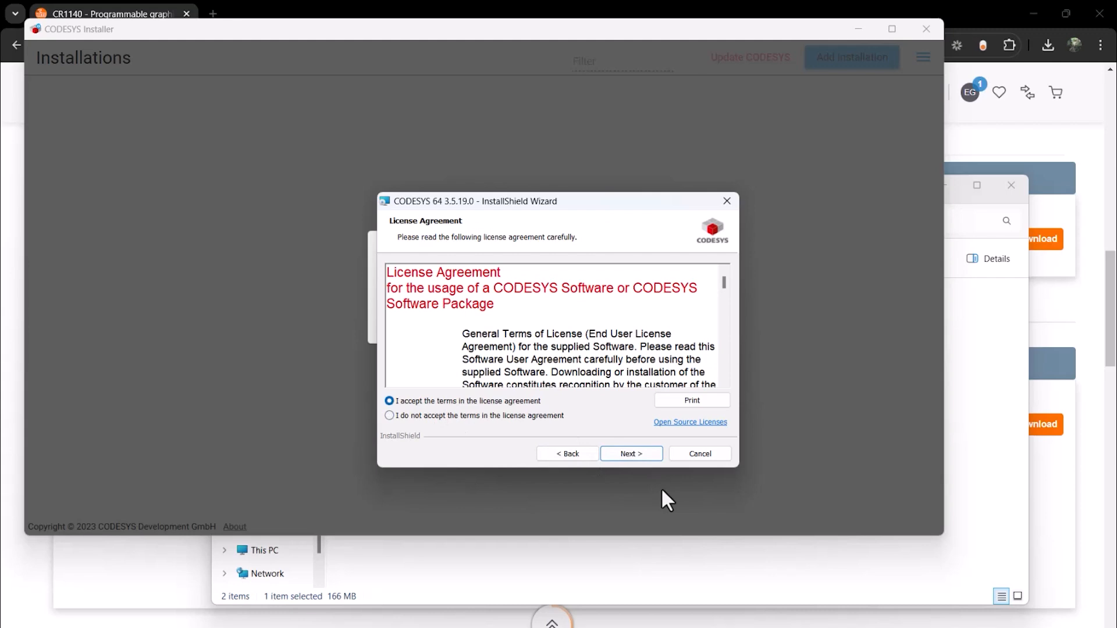
pyautogui.click(629, 454)
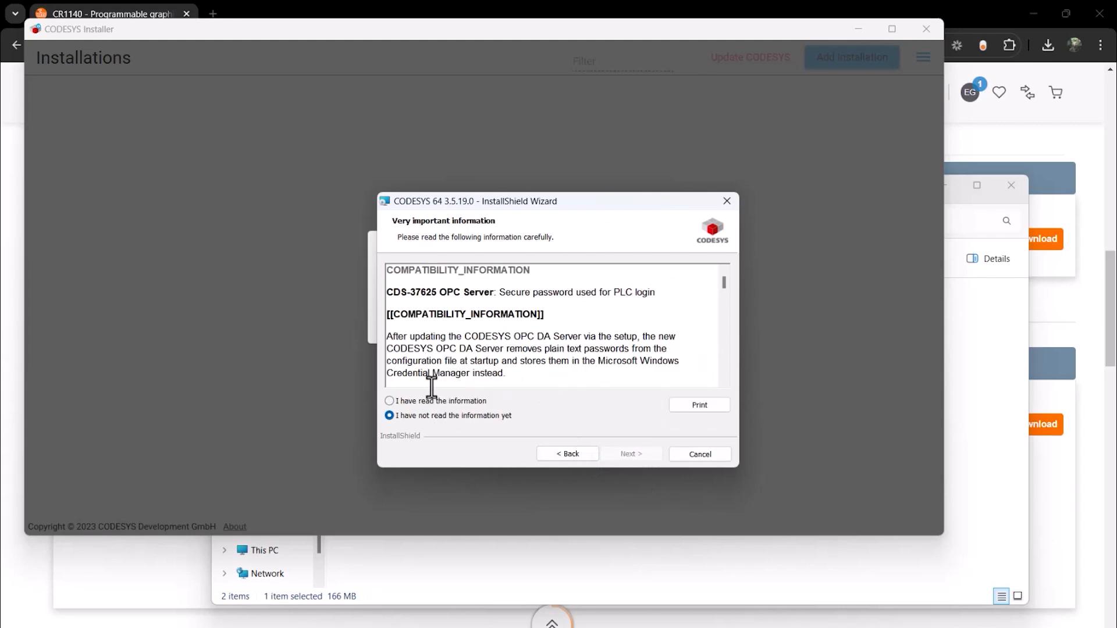
# Step: Confirm the information read, keep default folder and Complete setup, install, and finish
pyautogui.click(389, 400)
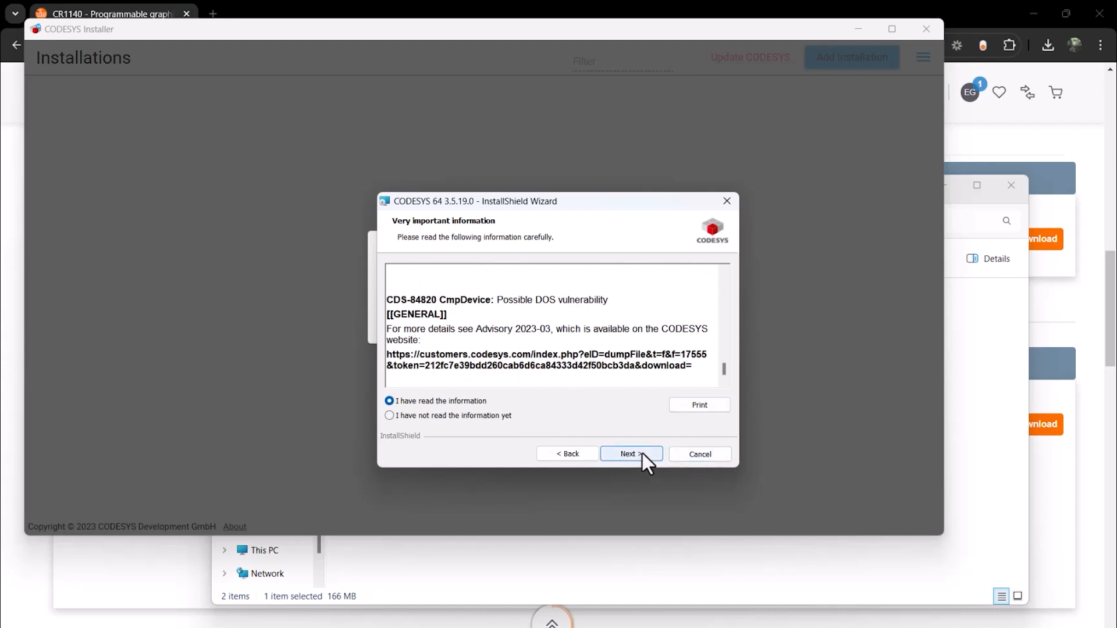
pyautogui.click(630, 454)
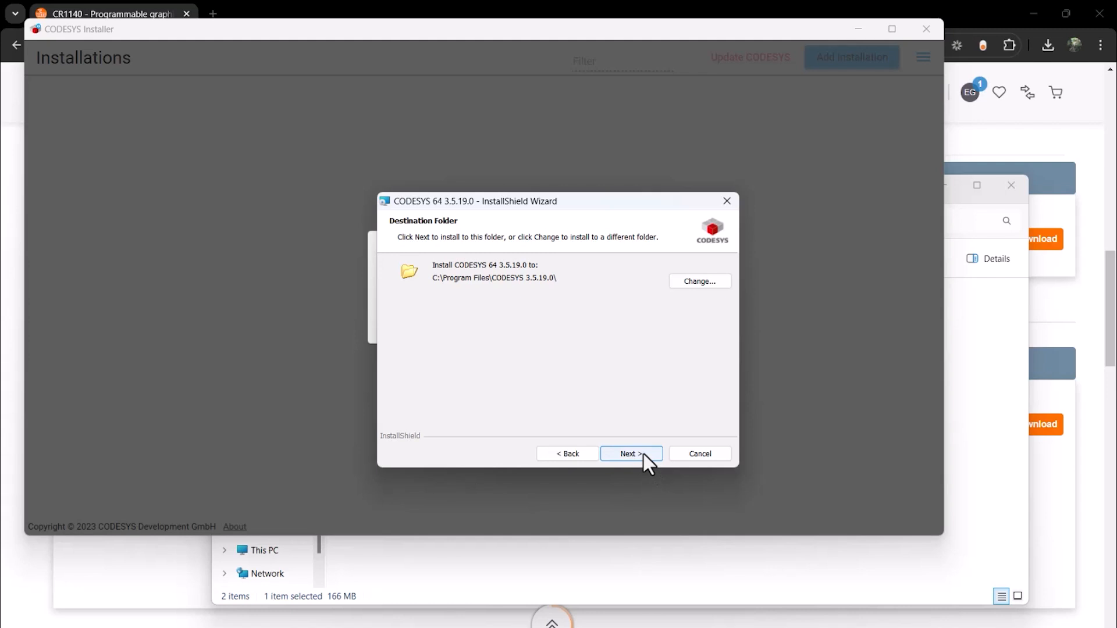
pyautogui.click(629, 454)
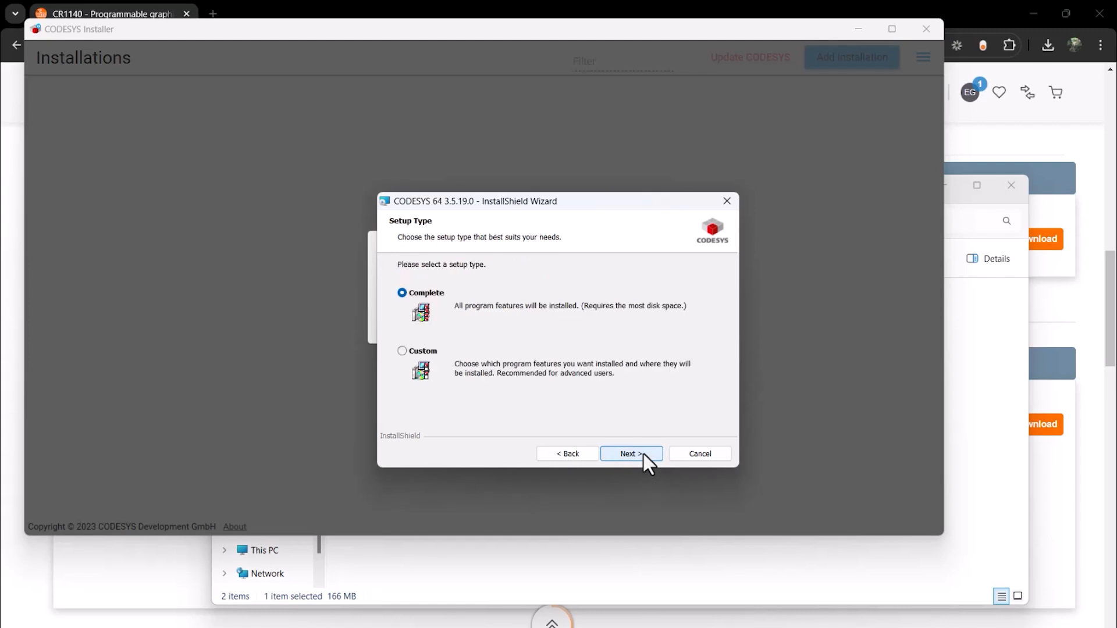
pyautogui.click(630, 454)
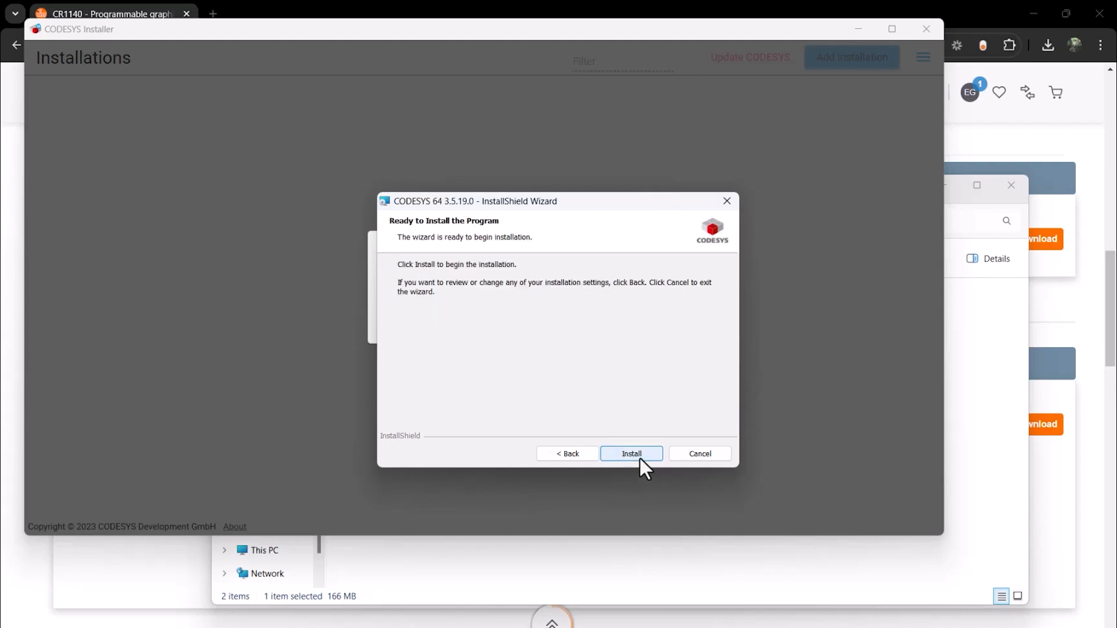
pyautogui.click(631, 454)
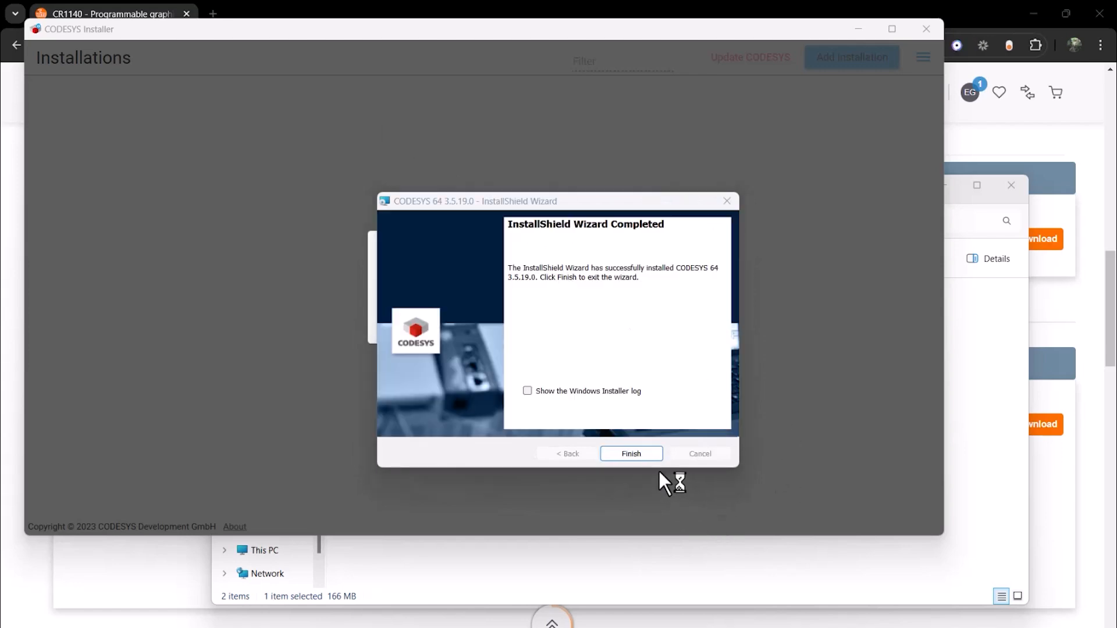
pyautogui.click(630, 453)
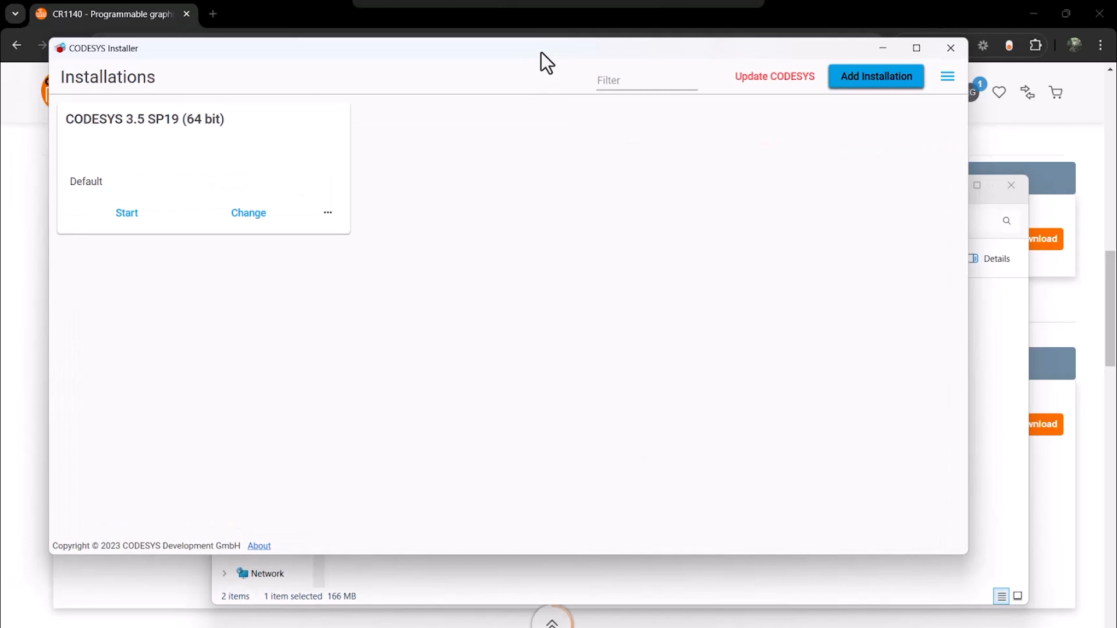
pyautogui.moveTo(312, 137)
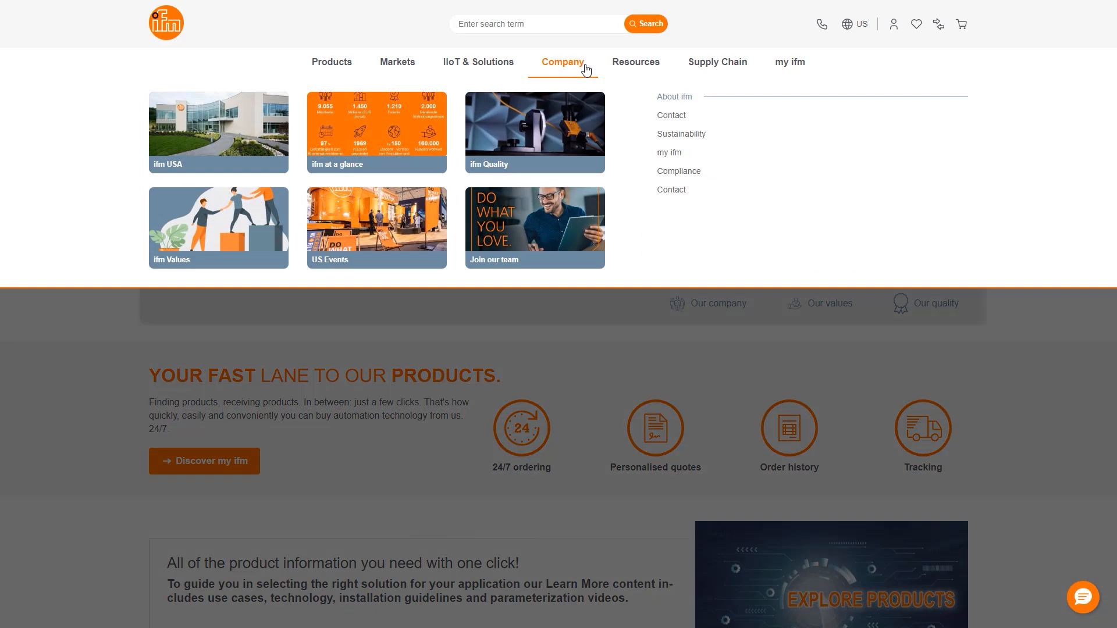
pyautogui.moveTo(670, 115)
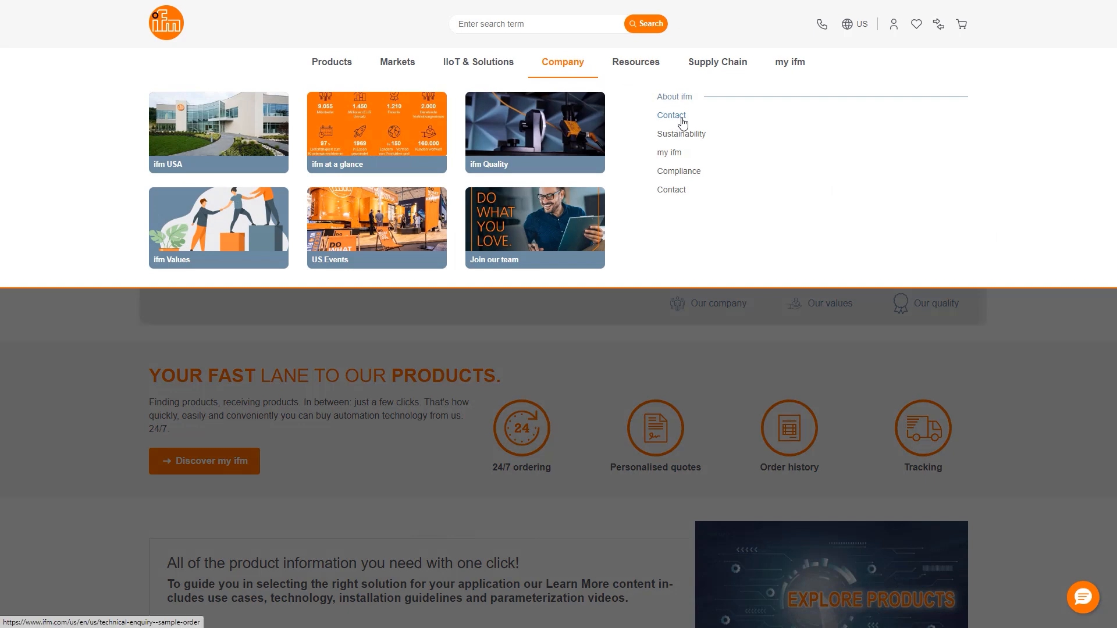
# Step: Open ifm's Contact us page from the Company menu
pyautogui.click(670, 115)
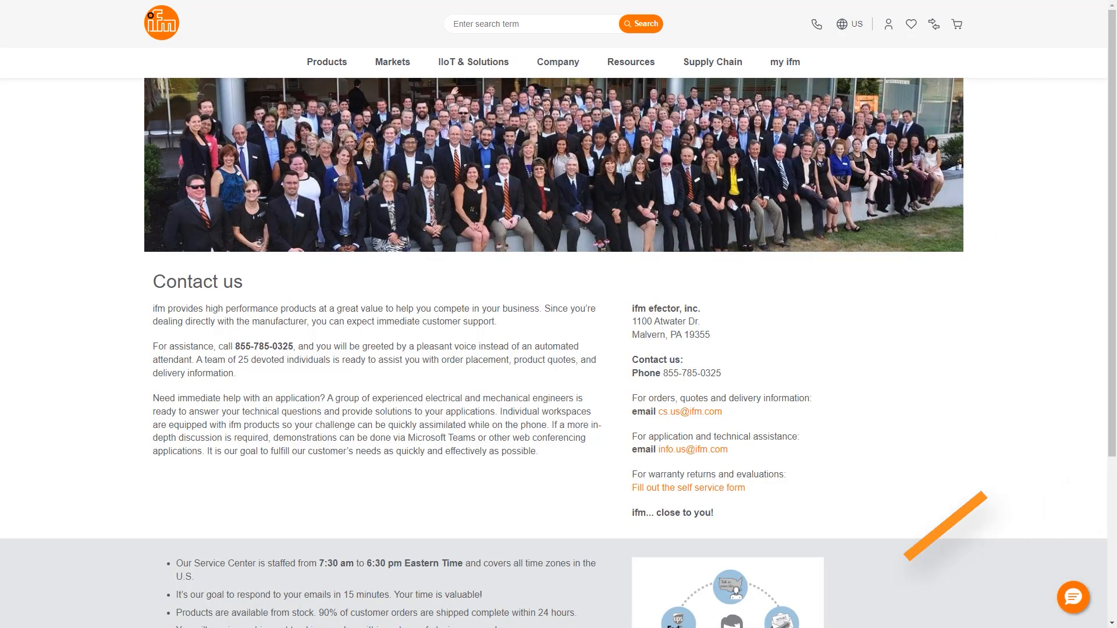